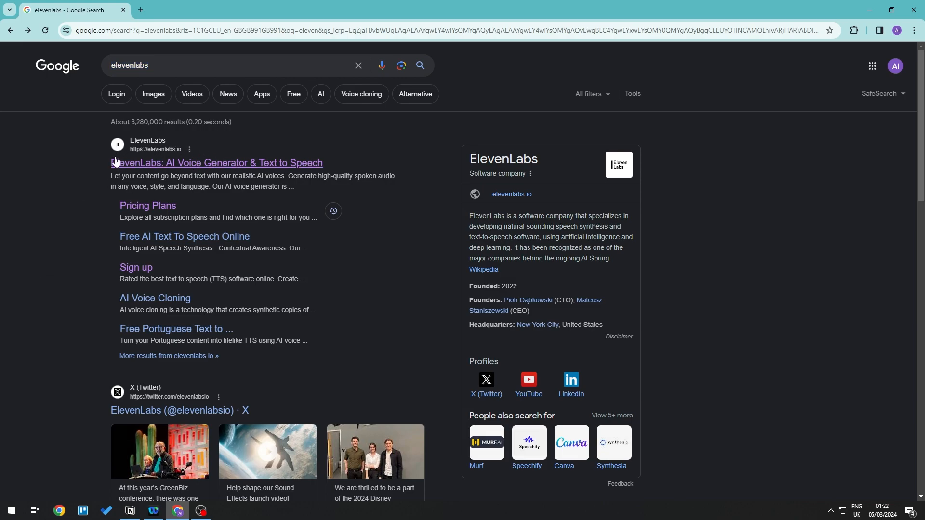
# - Follow the 'ElevenLabs: AI Voice Generator & Text to Speech' result to the ElevenLabs homepage
pyautogui.click(216, 164)
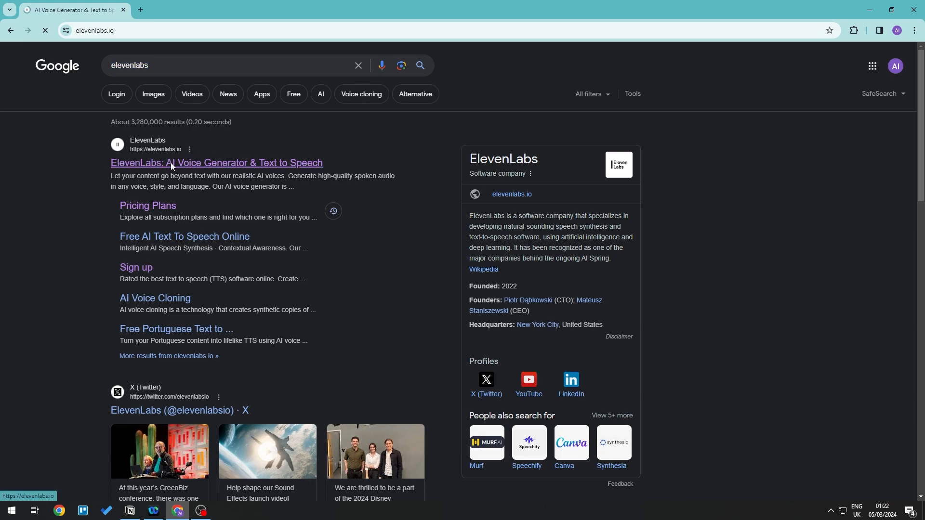
pyautogui.click(216, 163)
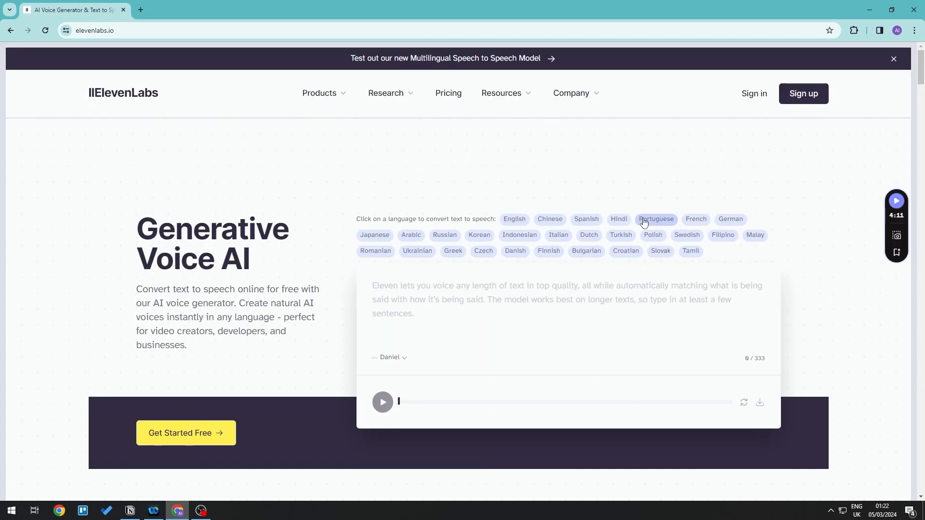
pyautogui.moveTo(831, 147)
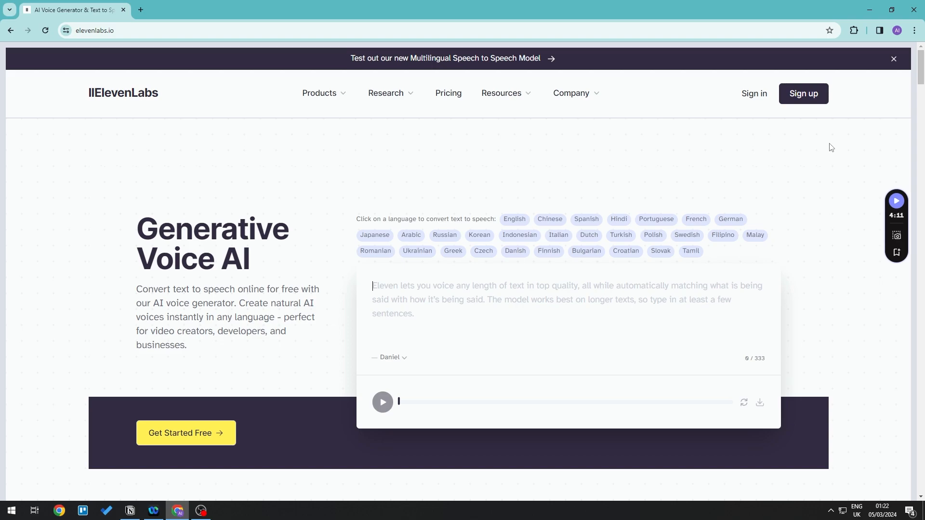
# - Enter the ElevenLabs app via Sign up and reach Subscription from the account menu
pyautogui.click(803, 93)
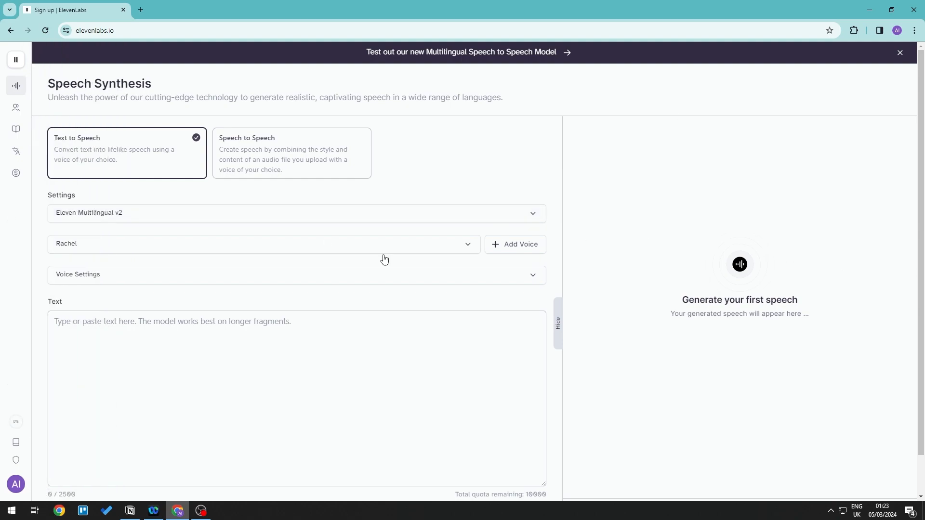
pyautogui.moveTo(314, 232)
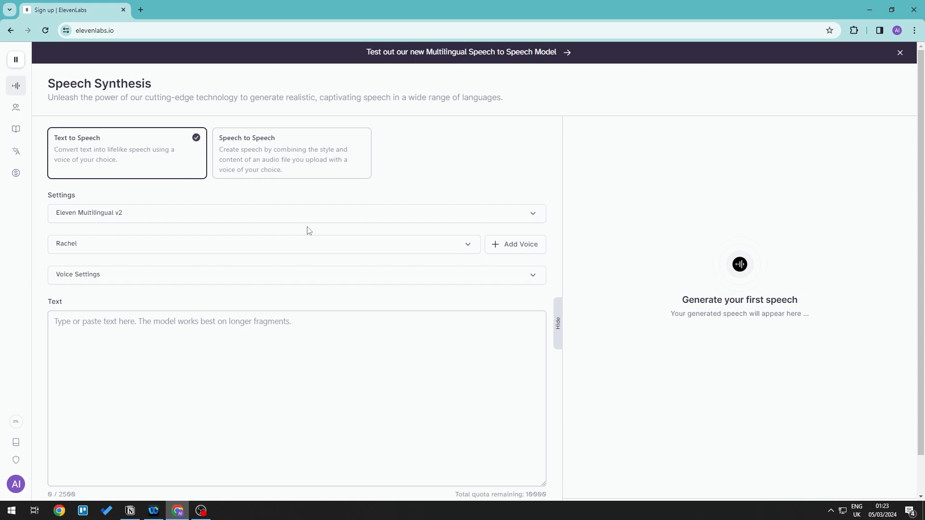
pyautogui.moveTo(222, 281)
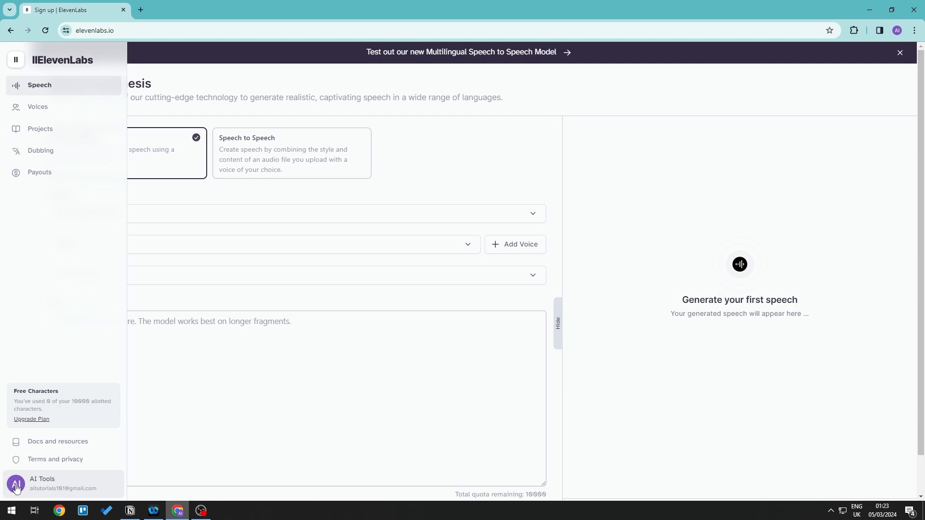
pyautogui.moveTo(54, 483)
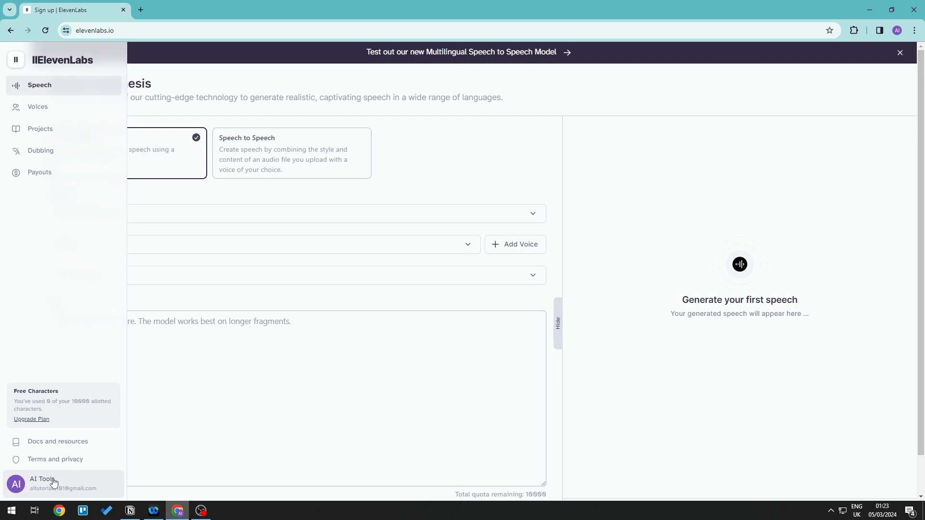
pyautogui.click(41, 482)
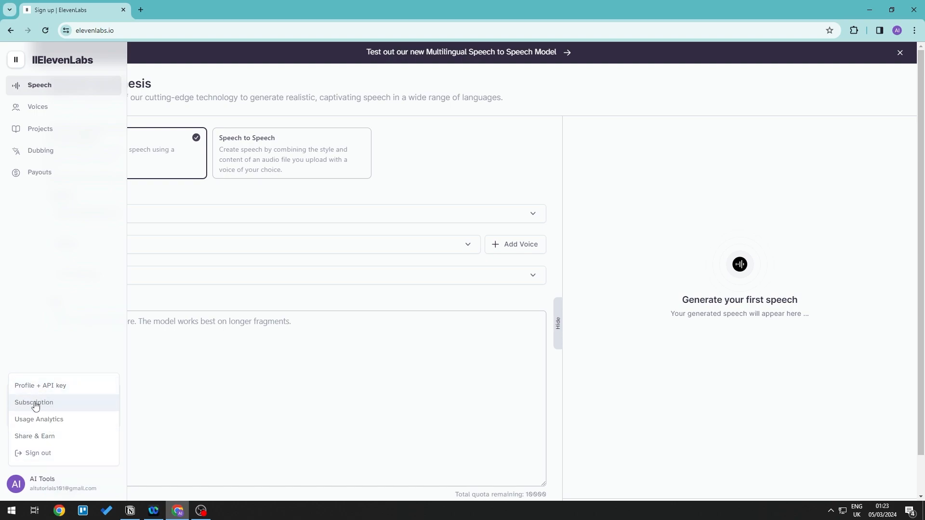
pyautogui.click(34, 404)
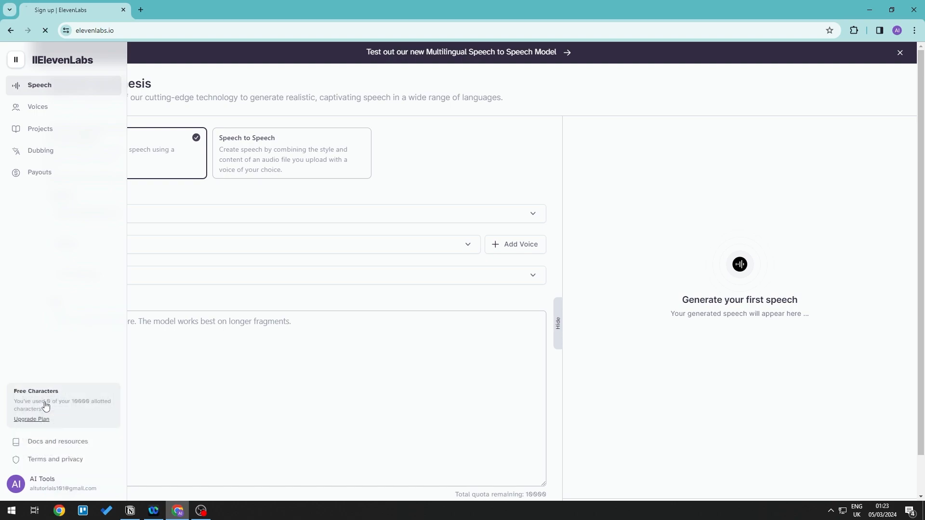
pyautogui.click(31, 419)
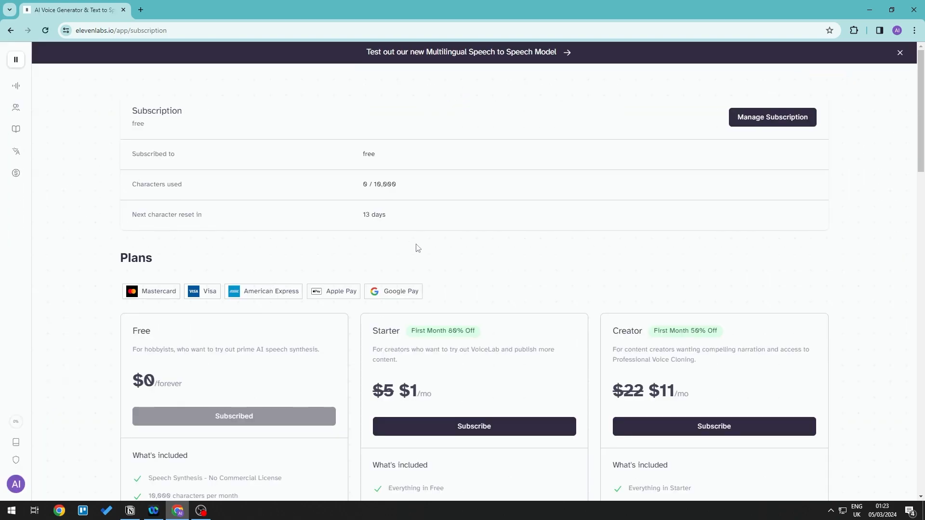
pyautogui.moveTo(842, 345)
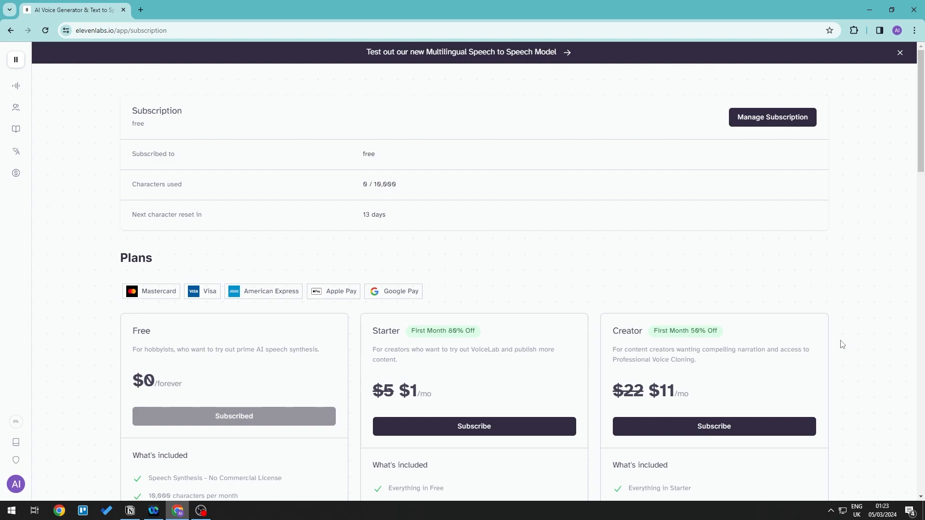
pyautogui.scroll(-3)
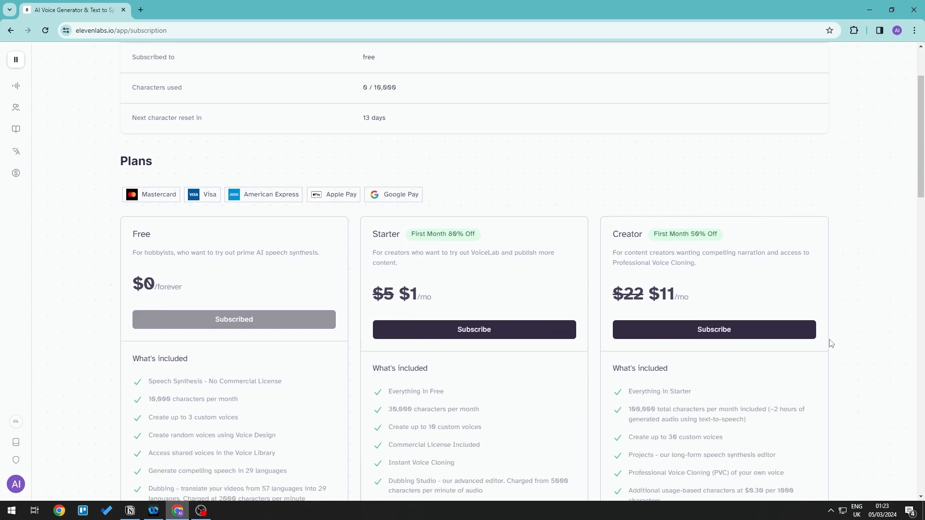
pyautogui.scroll(-3)
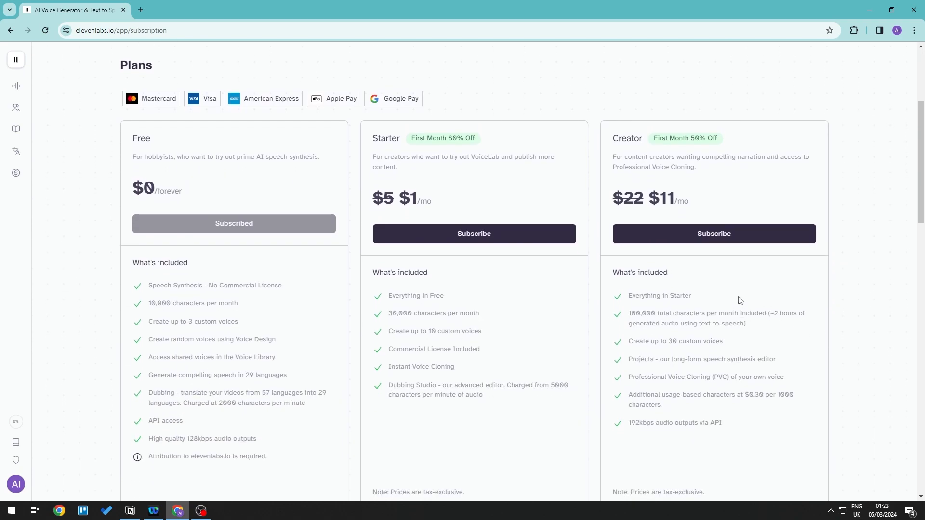
pyautogui.scroll(-3)
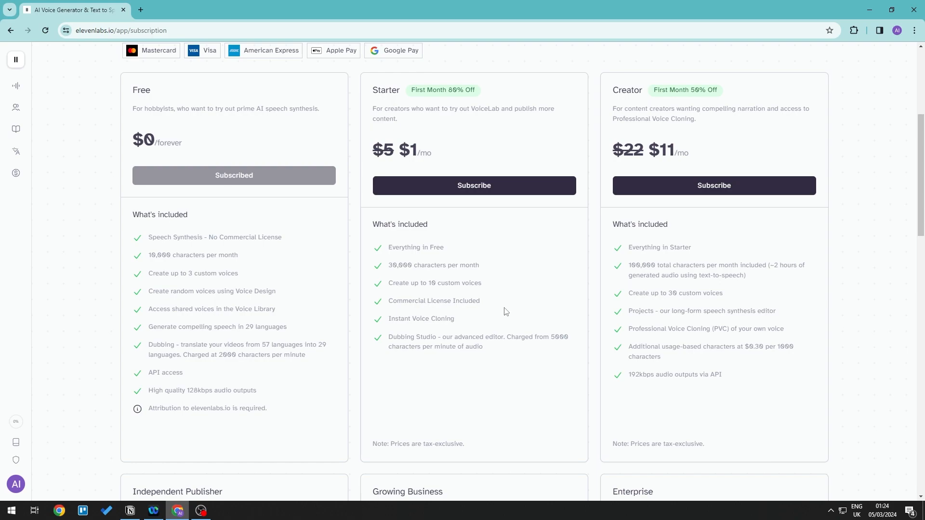
pyautogui.moveTo(483, 300)
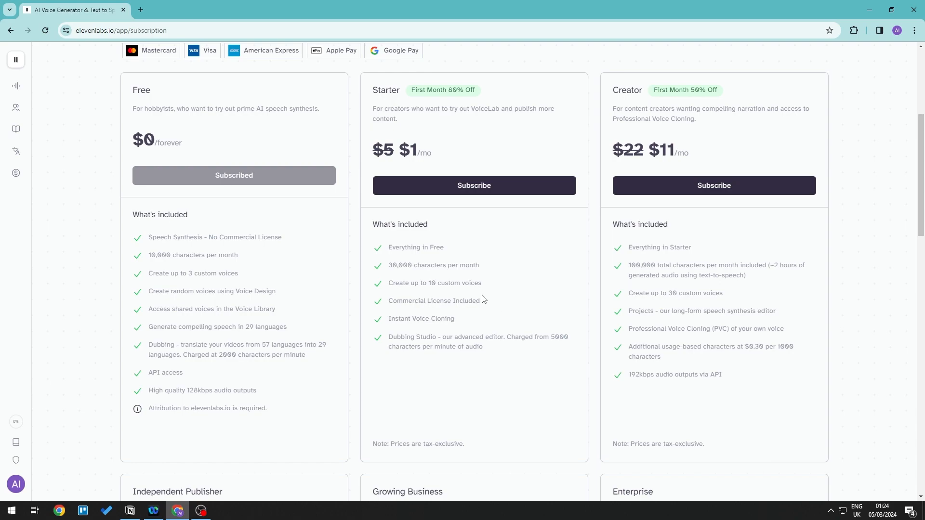
pyautogui.moveTo(499, 276)
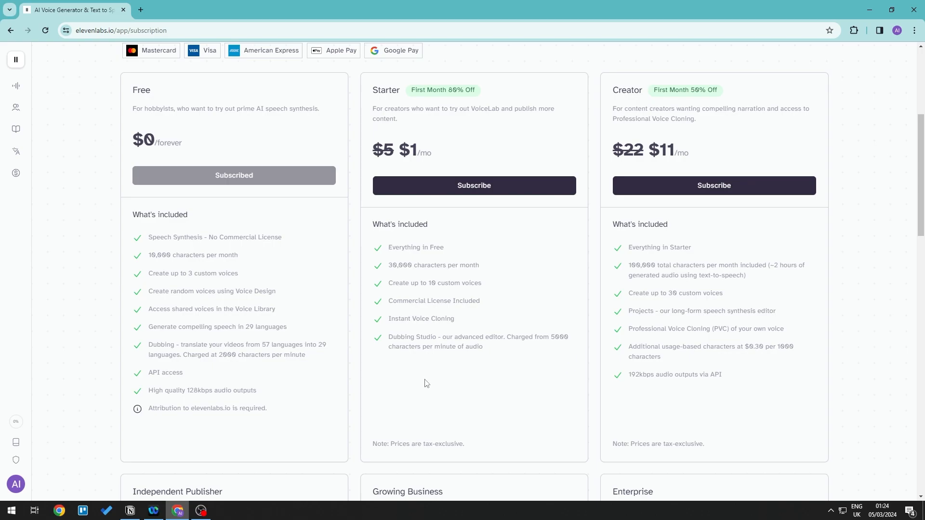
pyautogui.scroll(-3)
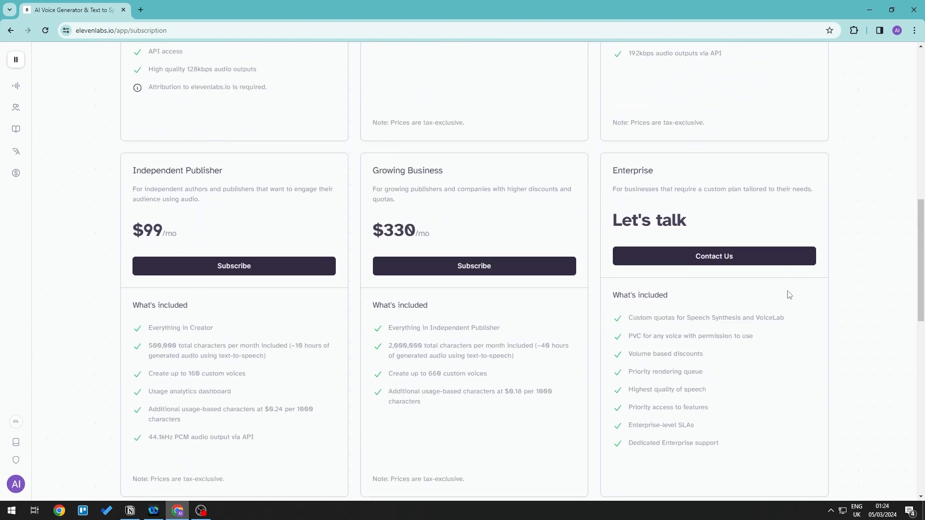
pyautogui.scroll(-3)
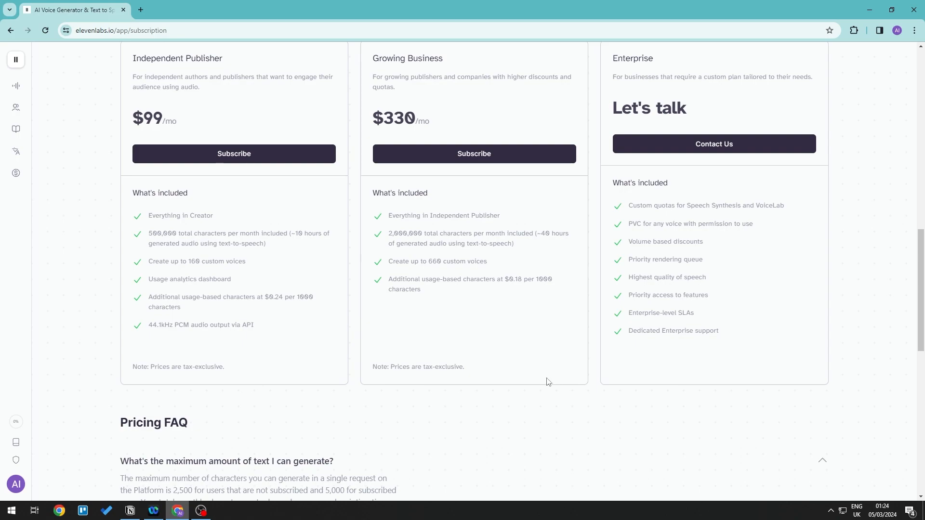
pyautogui.moveTo(448, 261)
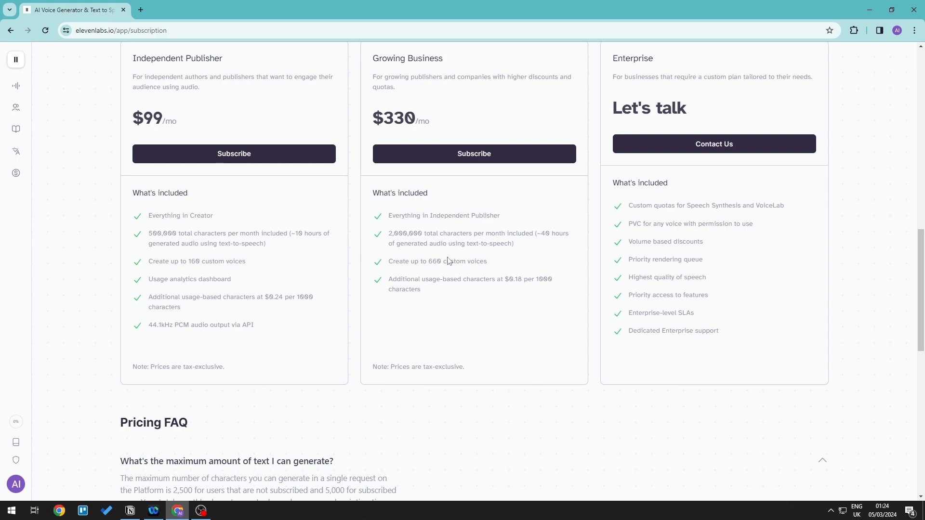
pyautogui.moveTo(557, 395)
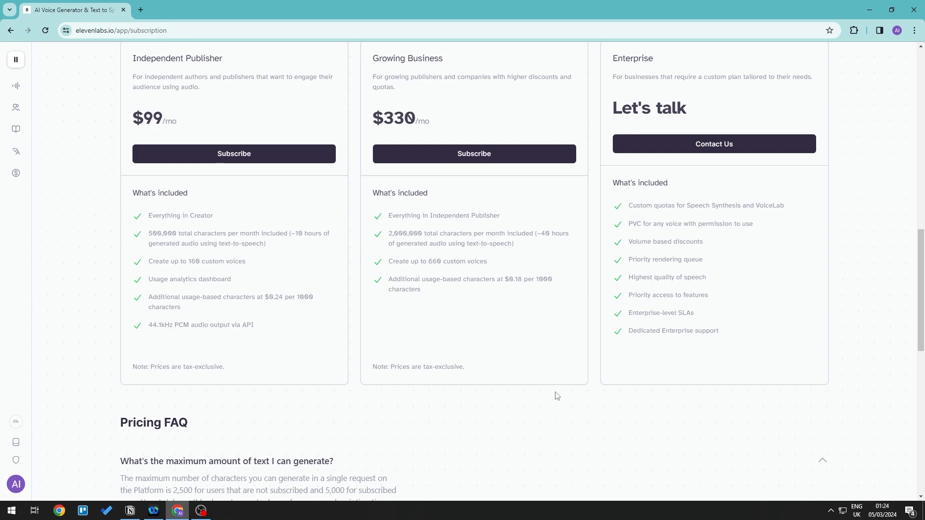
pyautogui.scroll(3)
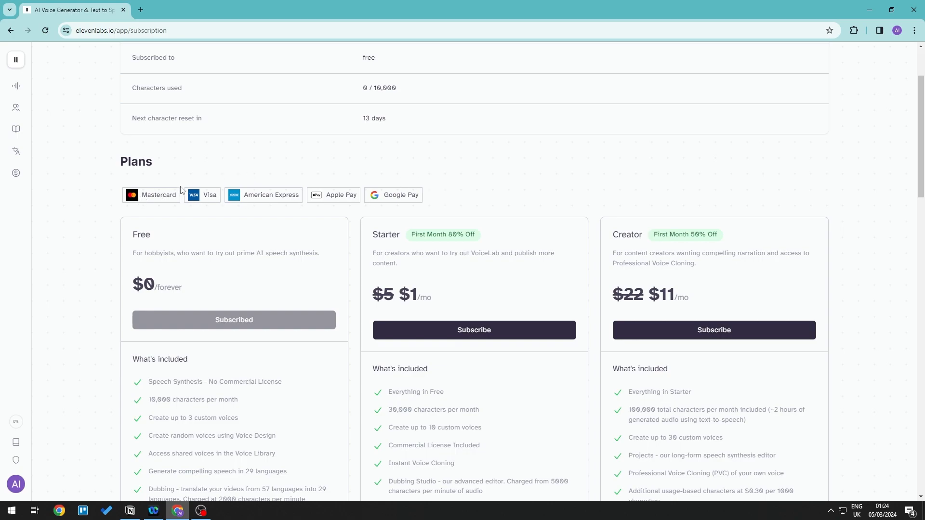
pyautogui.moveTo(463, 437)
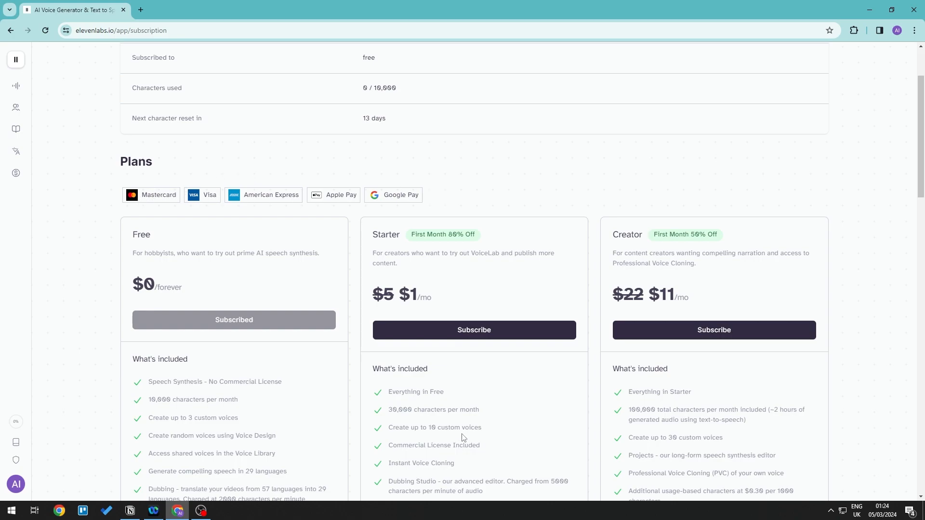
pyautogui.moveTo(577, 421)
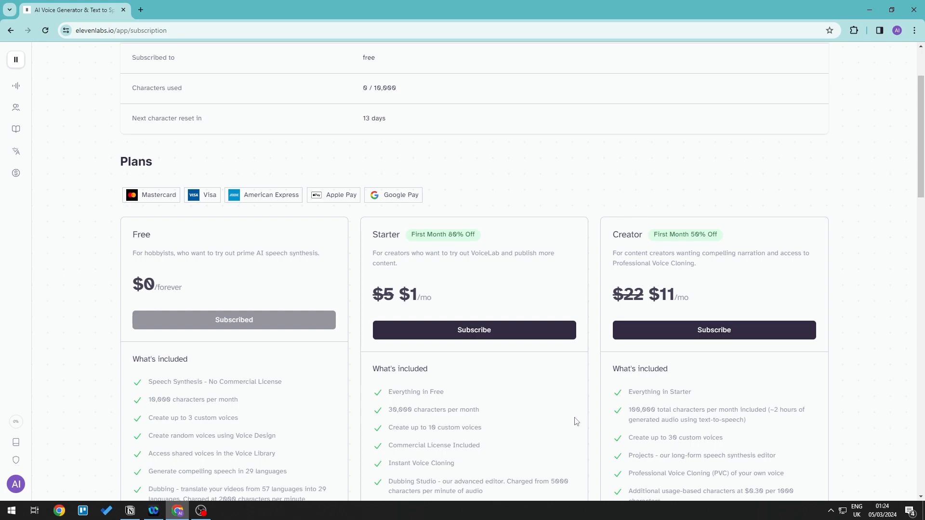
pyautogui.moveTo(572, 420)
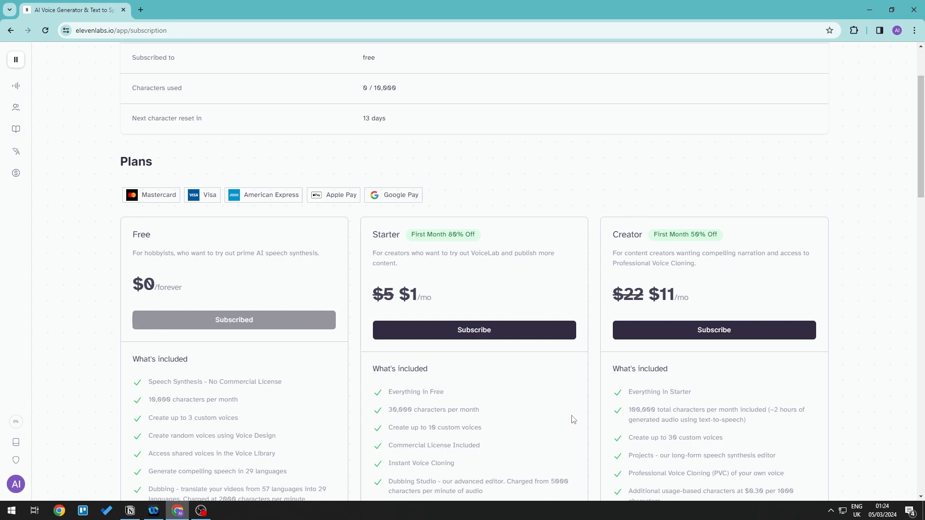
# - Choose Subscribe on the Starter plan card, landing on the Stripe checkout
pyautogui.scroll(-3)
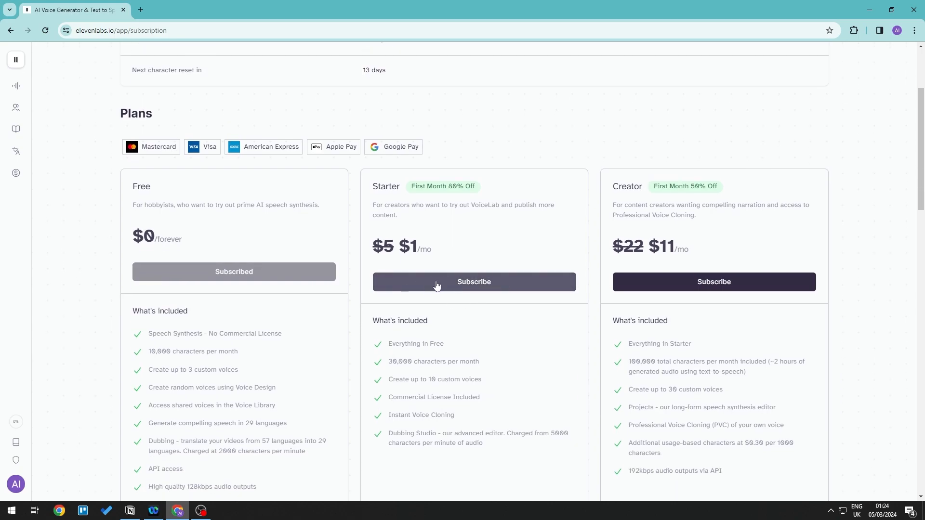
pyautogui.moveTo(476, 291)
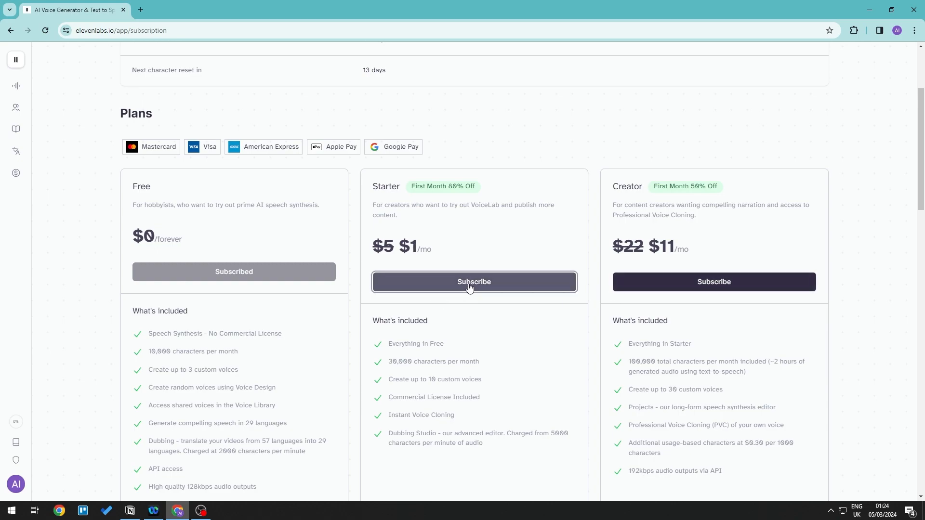
pyautogui.click(474, 282)
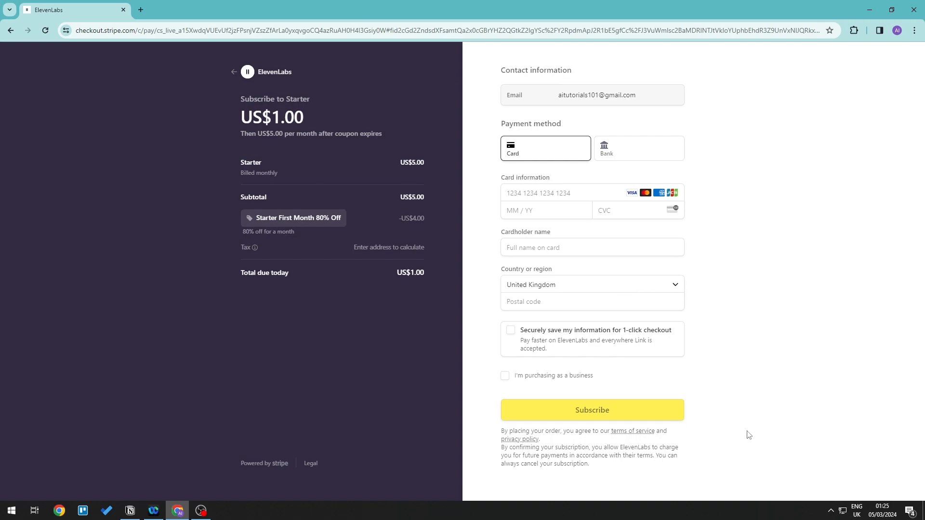
pyautogui.moveTo(591, 409)
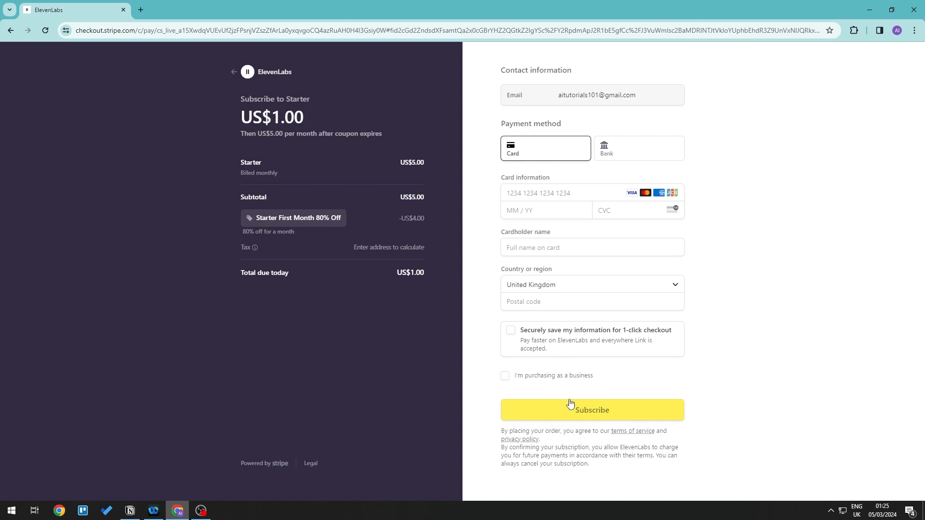
pyautogui.moveTo(468, 360)
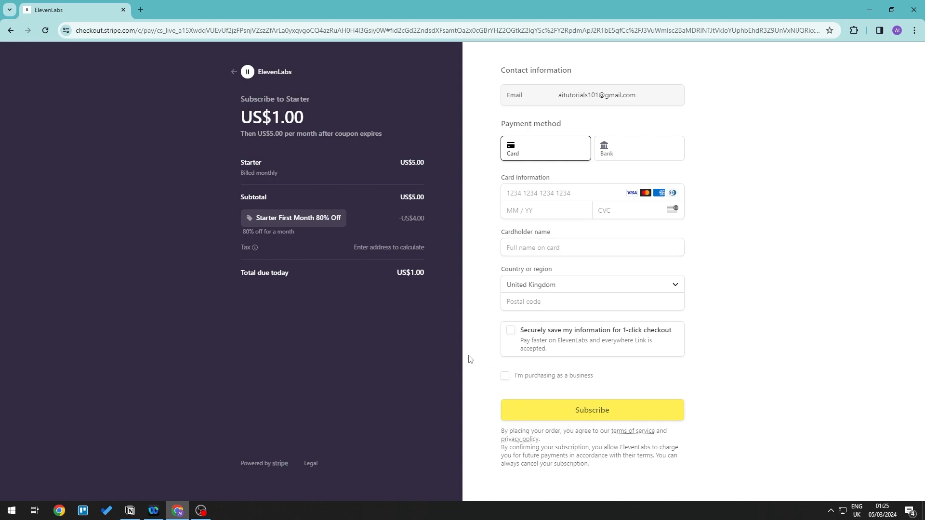